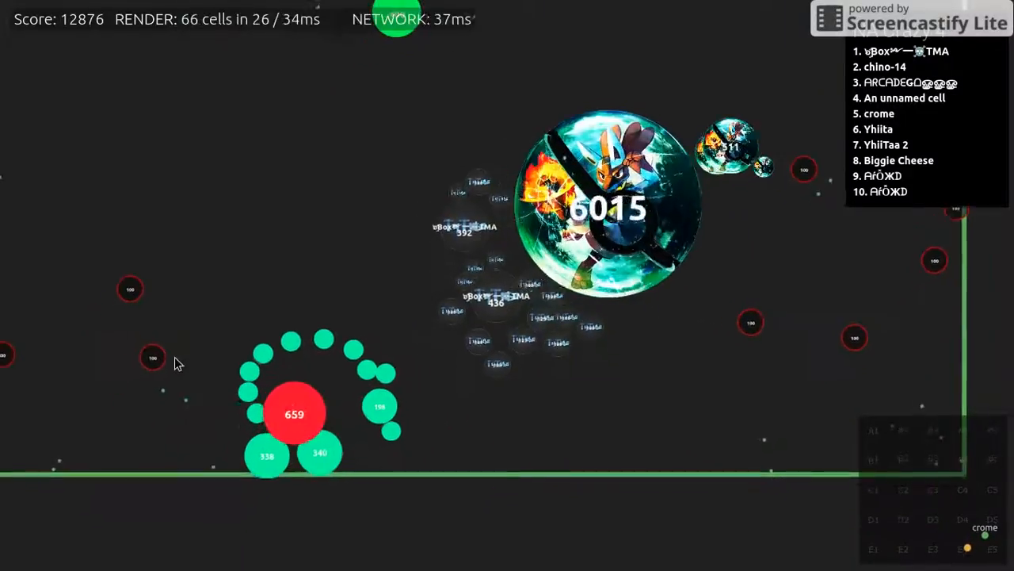
# Split the 6015-mass cell into several large pieces with Space.
pyautogui.press('space')
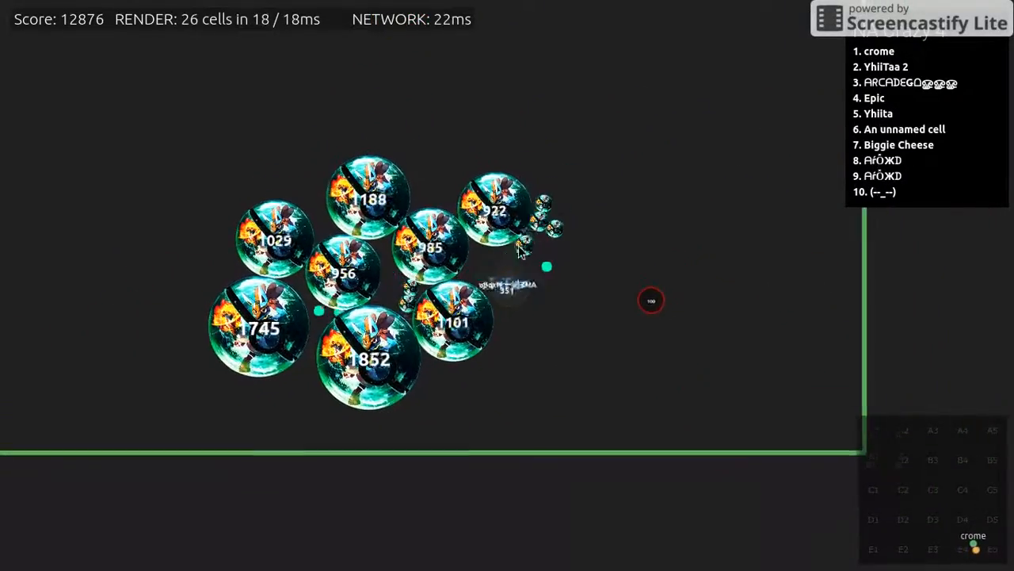